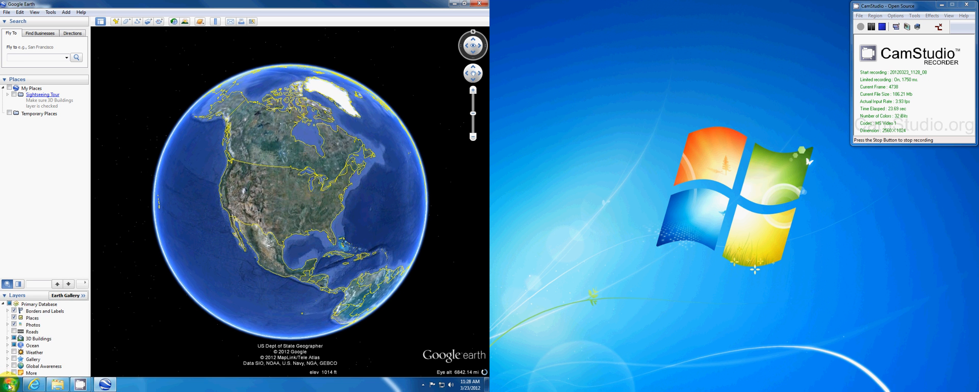
- Browse to the KML folder on the common (X:) network drive
left_click(55, 385)
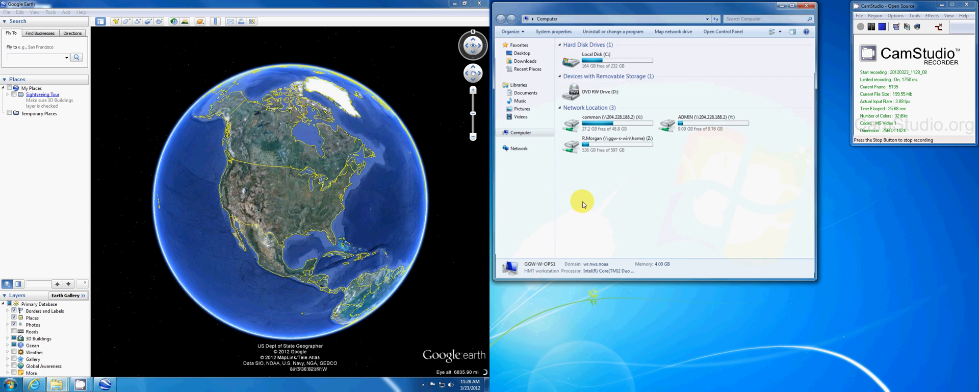
double_click(589, 120)
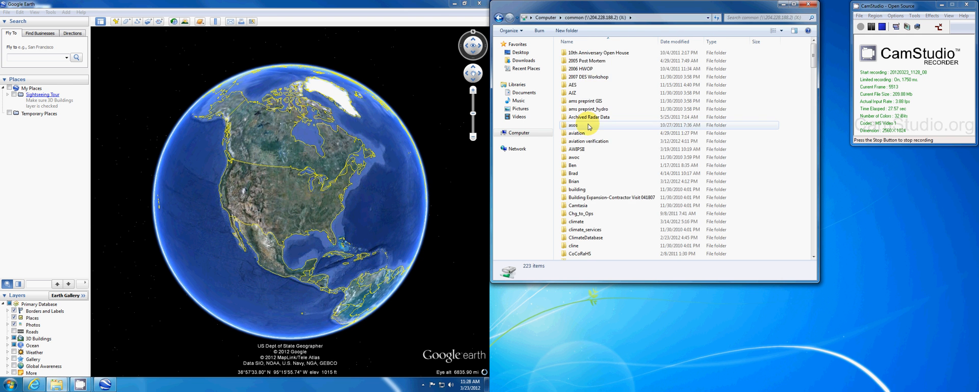
scroll("down", 3)
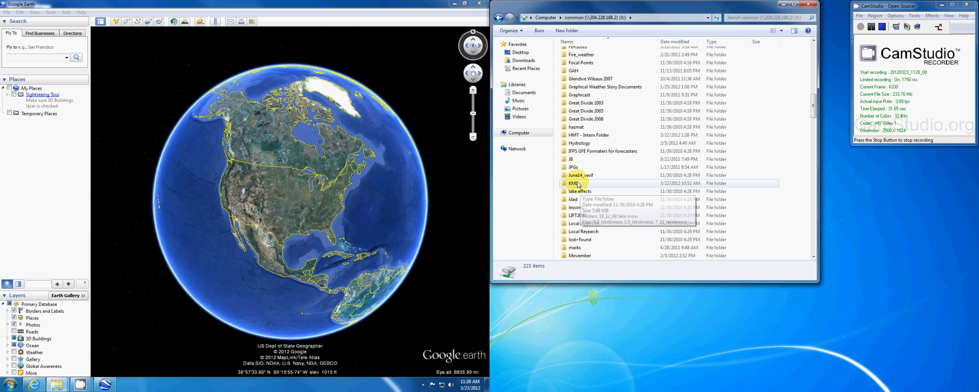
double_click(572, 182)
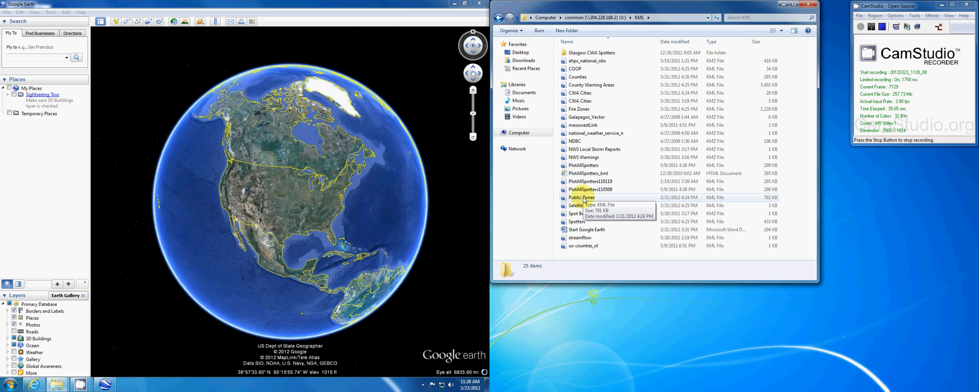
- Load Public Zones.kml into Google Earth, keep it in My Places, and delete the temporary copy
left_click(581, 196)
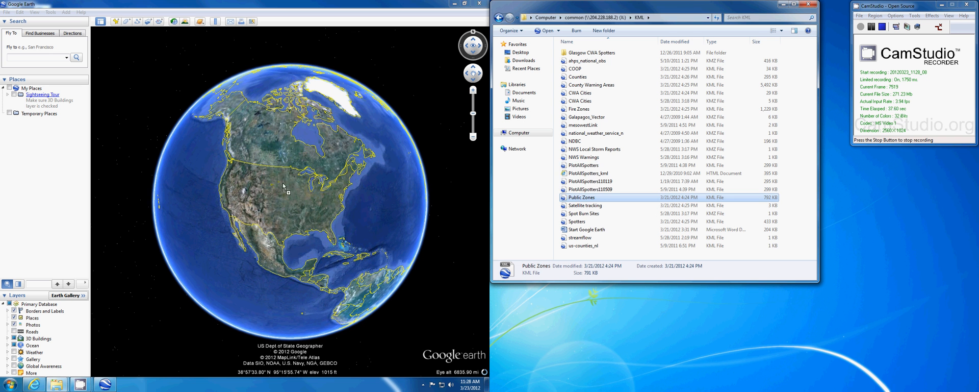
double_click(581, 197)
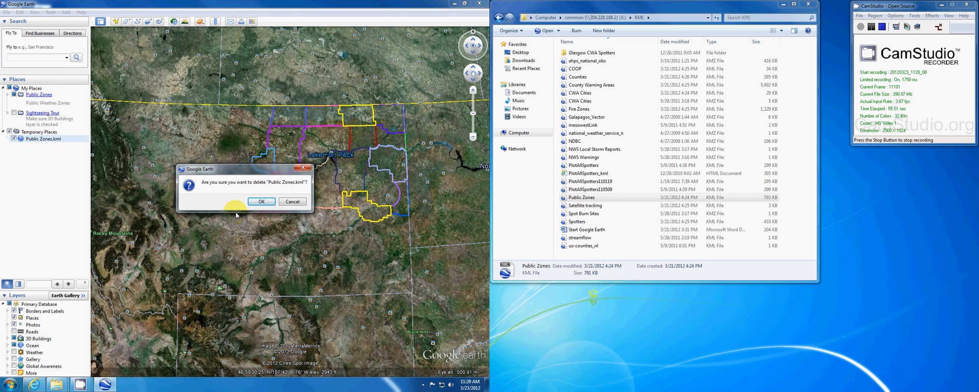
left_click(262, 201)
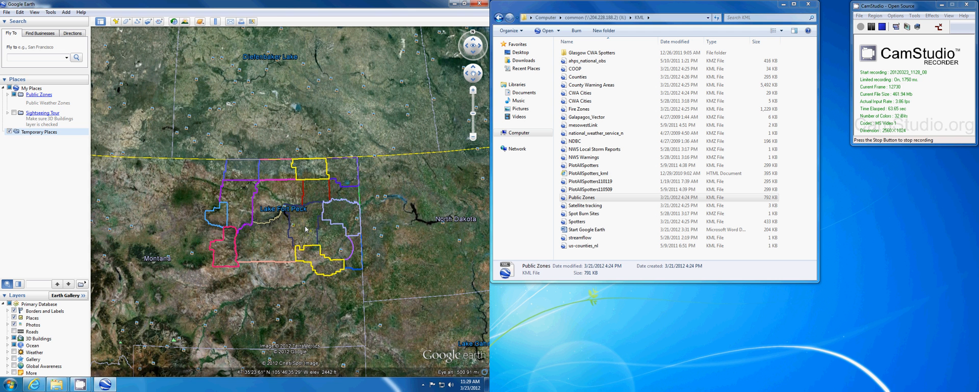
- Expand Public Zones > Montana > Glasgow to show zones like 021 - Petroleum and 038 - Daniels
left_click(11, 95)
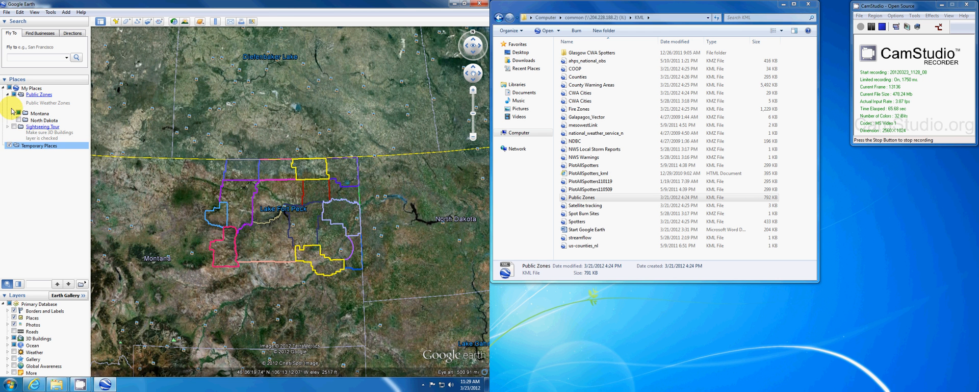
left_click(11, 110)
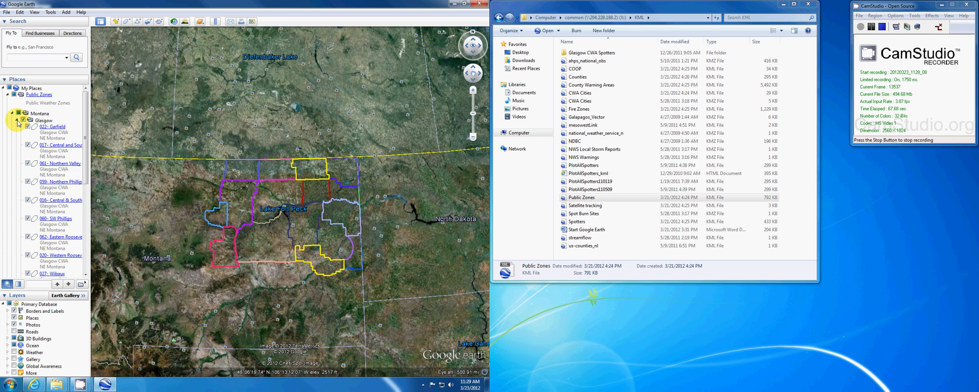
left_click(15, 120)
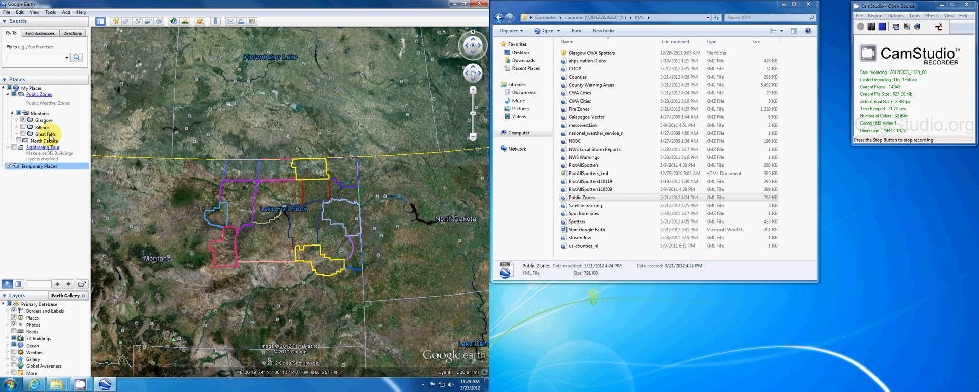
mouse_move(61, 131)
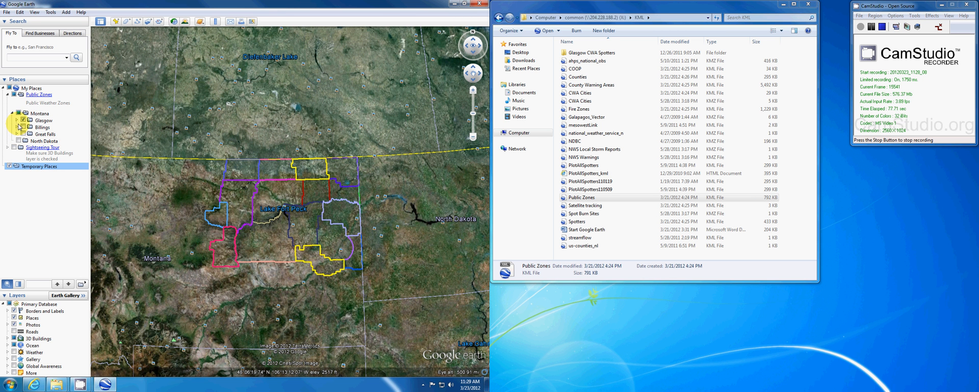
left_click(17, 121)
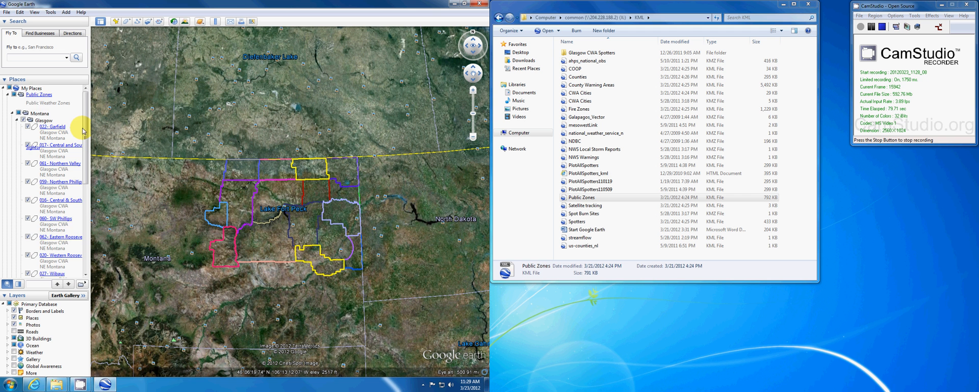
scroll("down", 3)
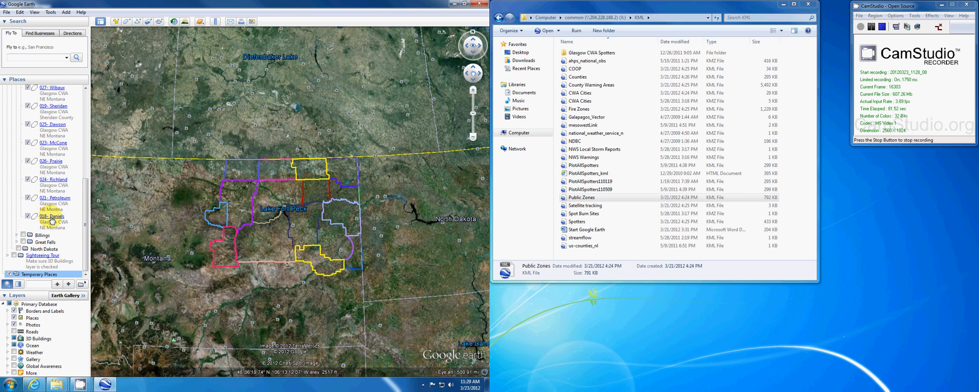
- Change the 021 - Petroleum zone's line colour from pink to purple in its Properties
right_click(55, 197)
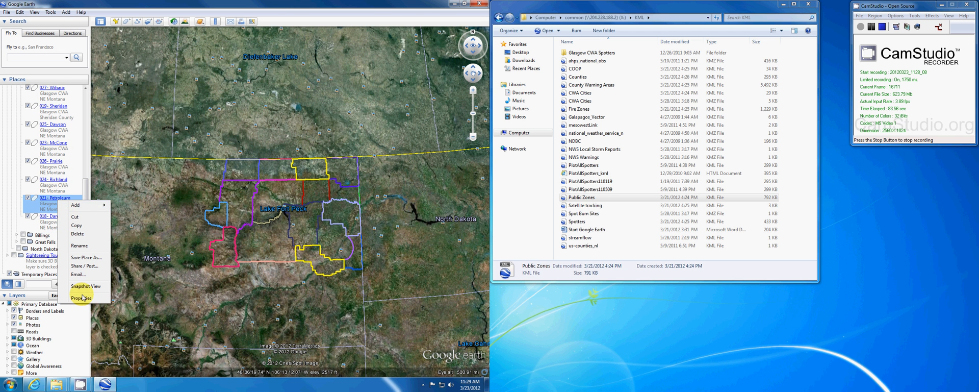
left_click(82, 297)
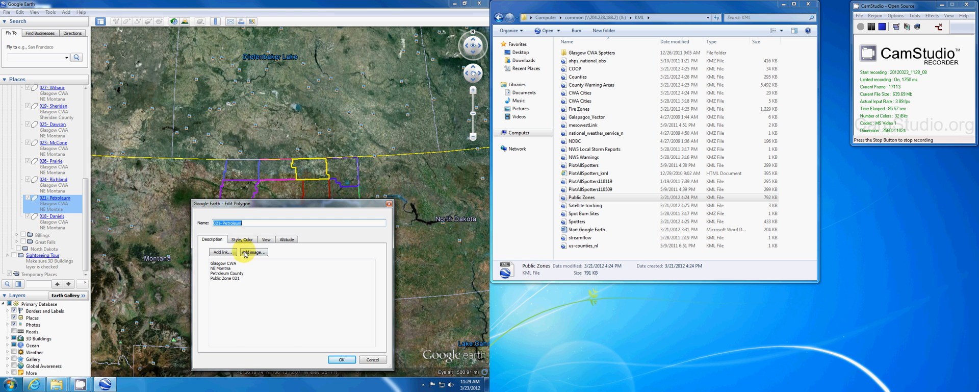
left_click(242, 239)
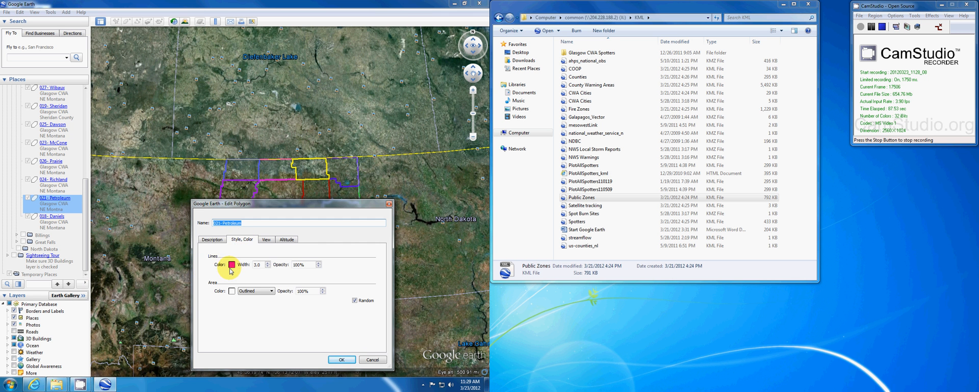
left_click(231, 264)
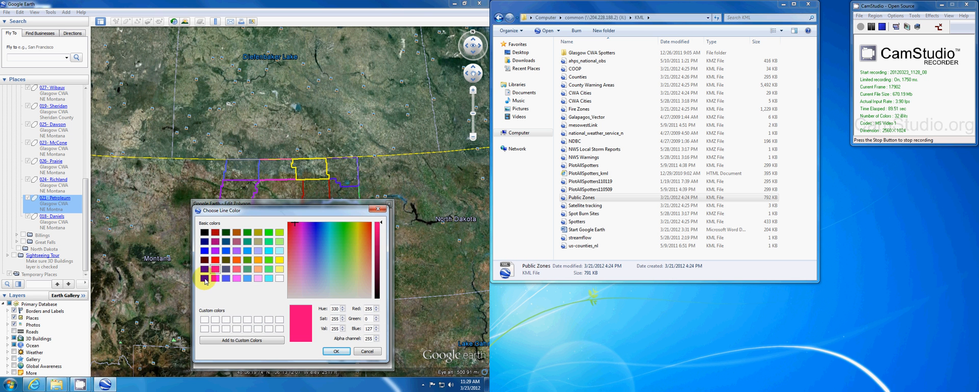
left_click(337, 351)
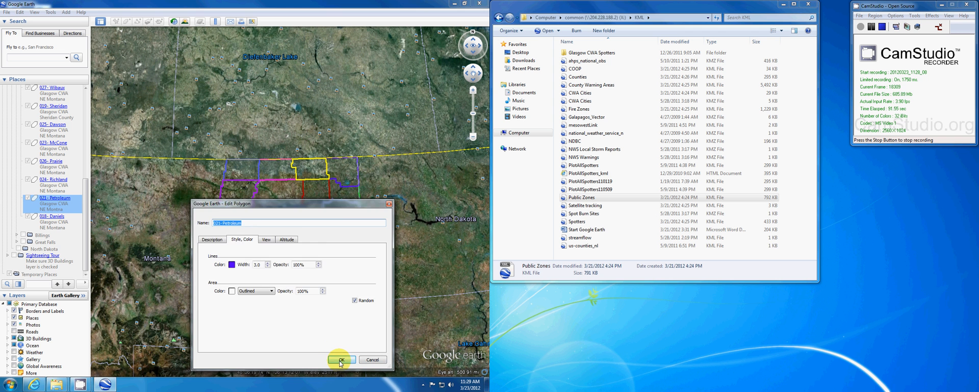
left_click(341, 359)
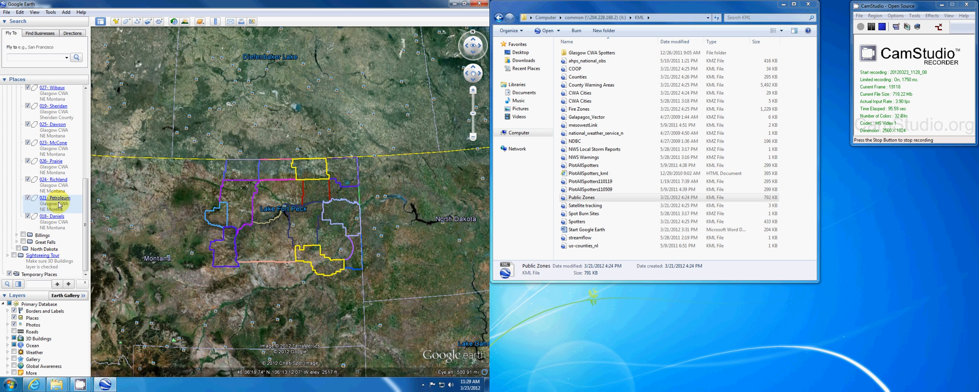
- Recolour the 021 - Petroleum outline from purple to magenta via its Style, Color settings
double_click(55, 198)
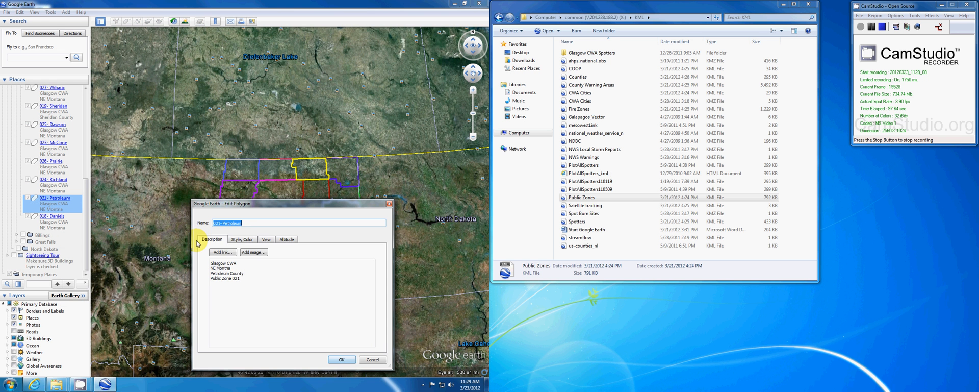
left_click(242, 239)
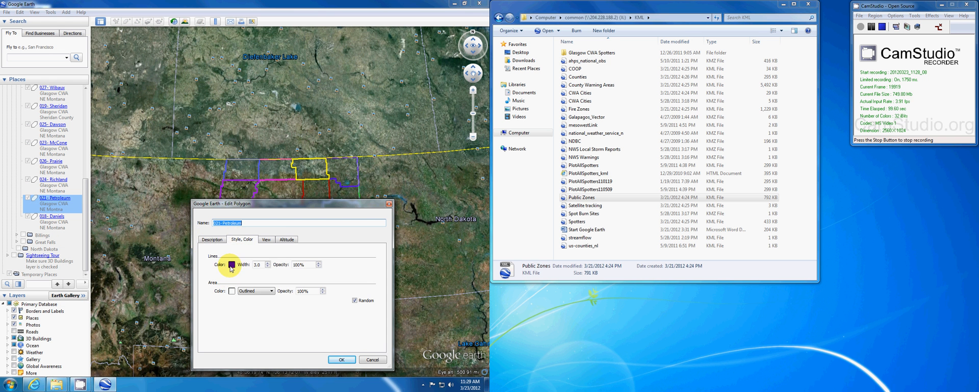
left_click(231, 264)
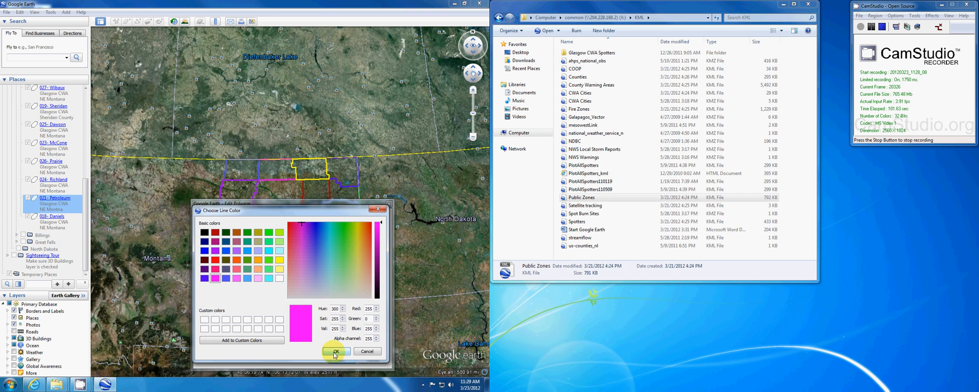
left_click(337, 350)
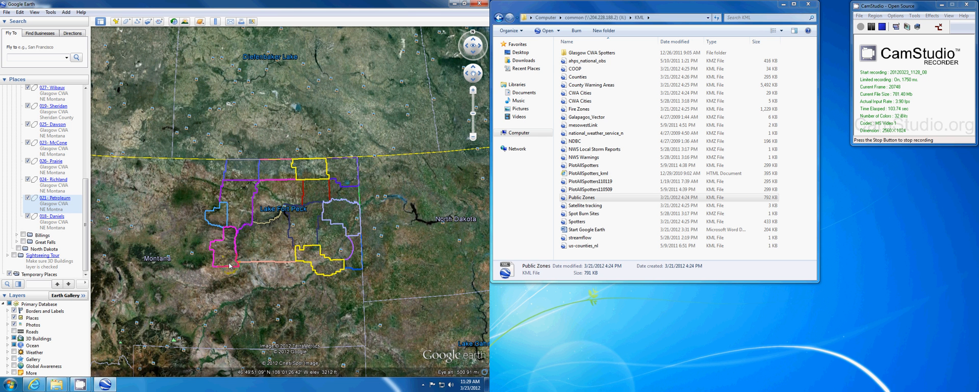